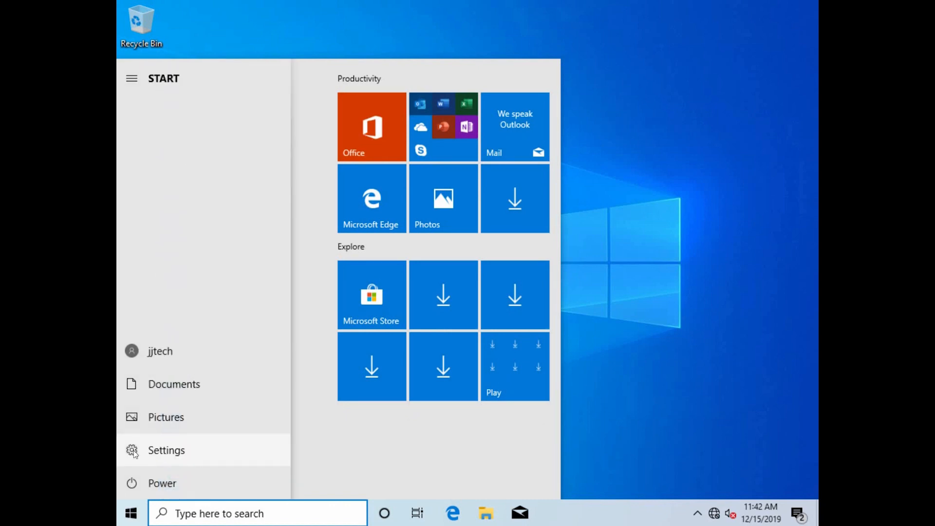
- Show the Settings home page scrolled to the Update & Security category
{"action": "left_click", "coordinate": [166, 450]}
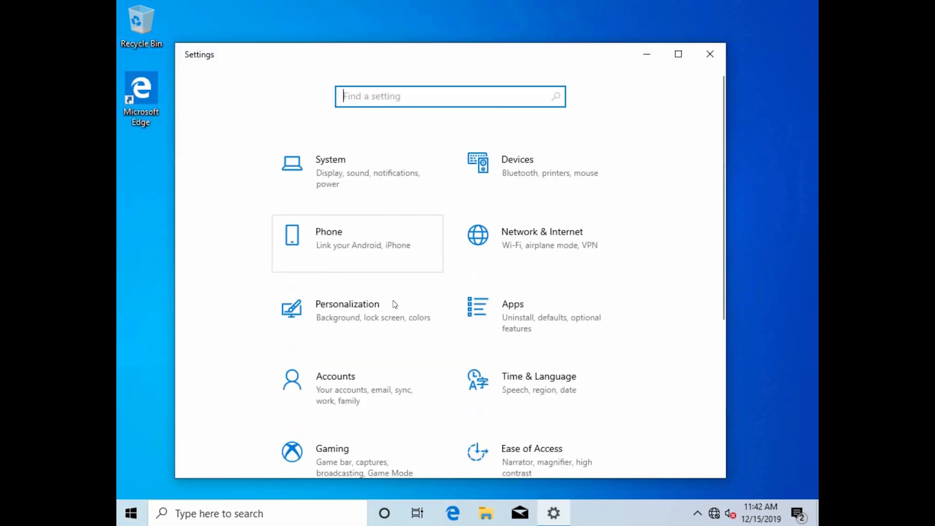
{"action": "scroll", "scroll_direction": "down", "scroll_amount": 3}
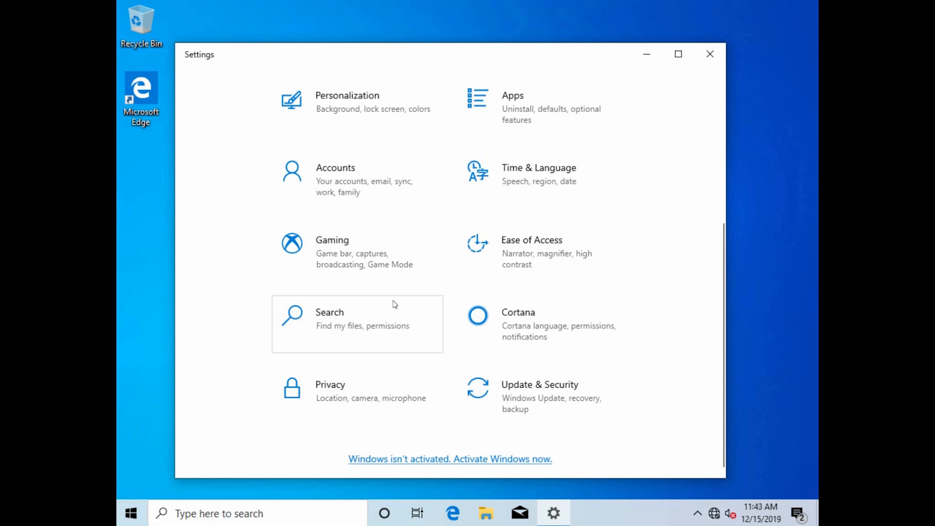
{"action": "mouse_move", "coordinate": [537, 397]}
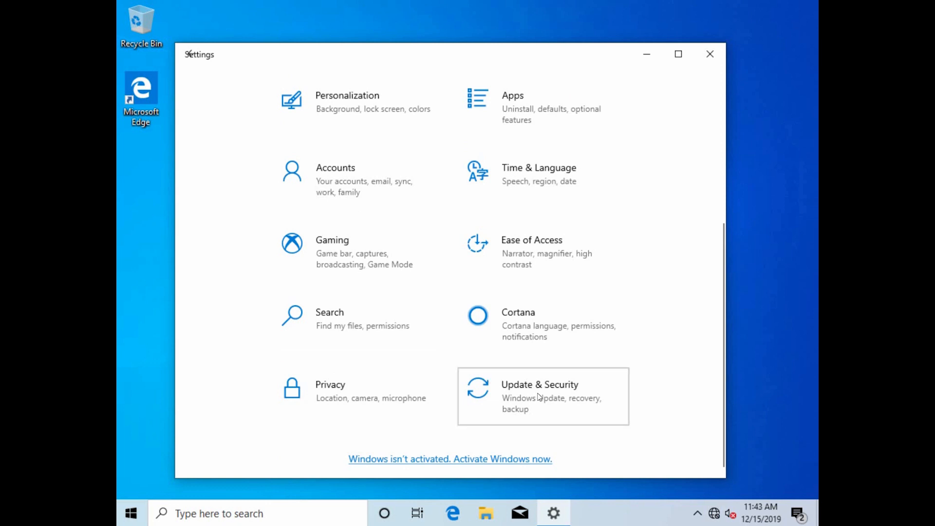
- Reach the Recovery page under Update & Security with Reset this PC available
{"action": "left_click", "coordinate": [539, 396]}
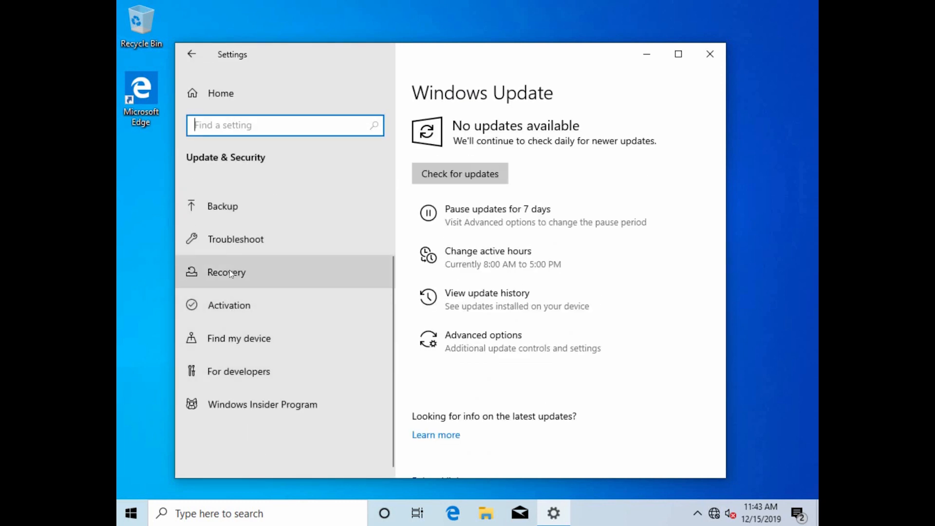
{"action": "left_click", "coordinate": [226, 272]}
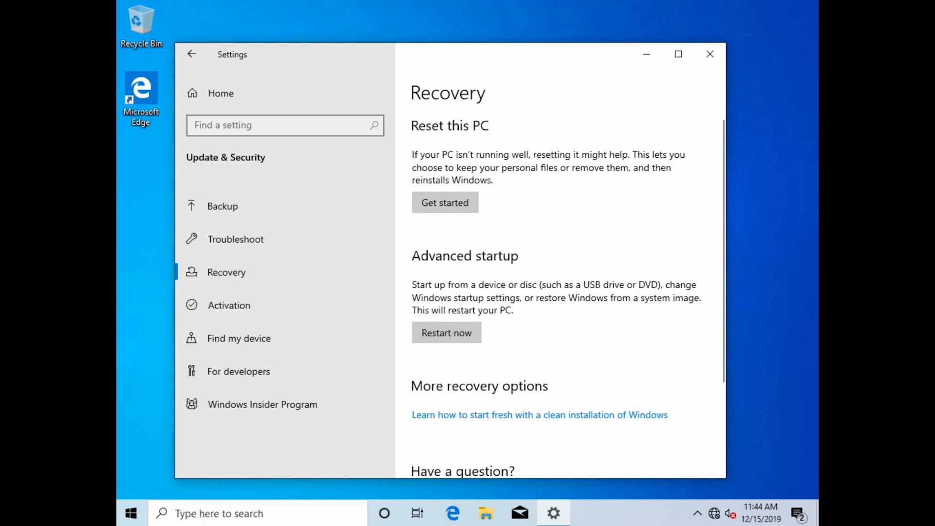
- Run Reset this PC choosing to remove files and confirm the reset
{"action": "left_click", "coordinate": [444, 203]}
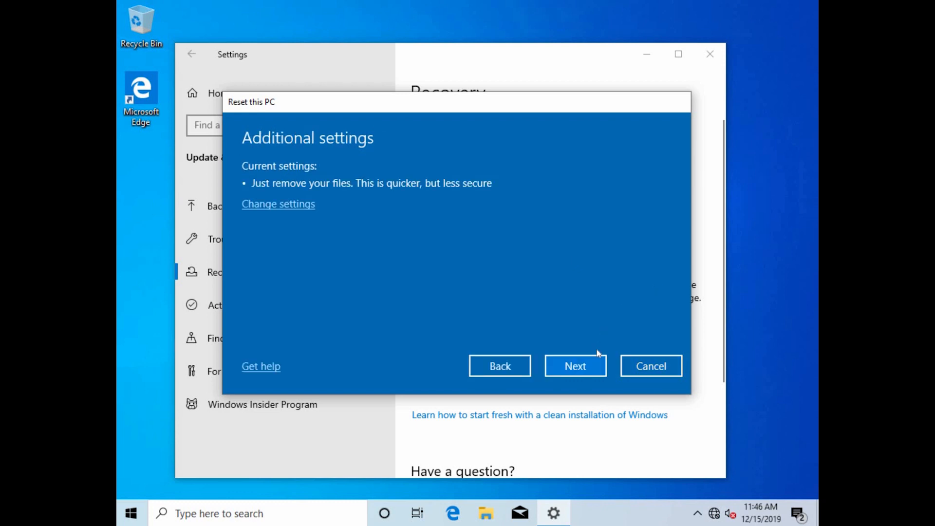
{"action": "left_click", "coordinate": [575, 366]}
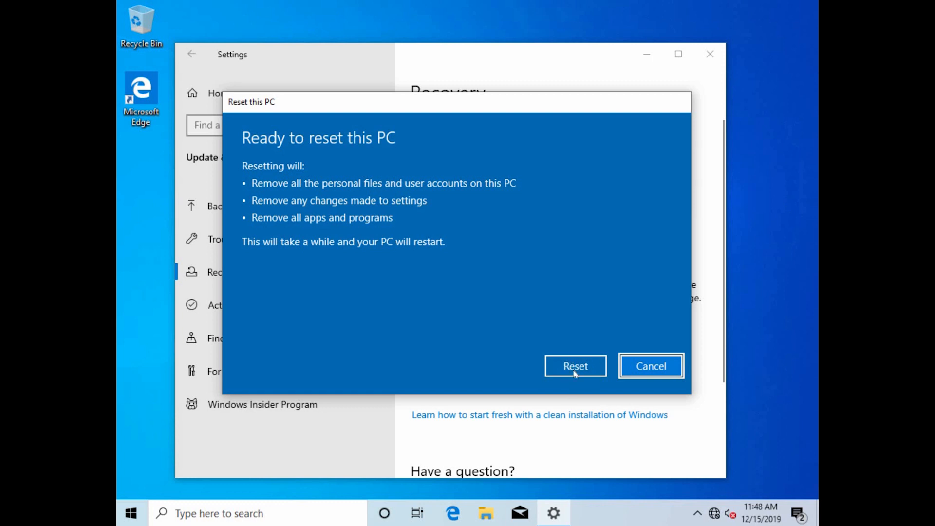
{"action": "left_click", "coordinate": [575, 366]}
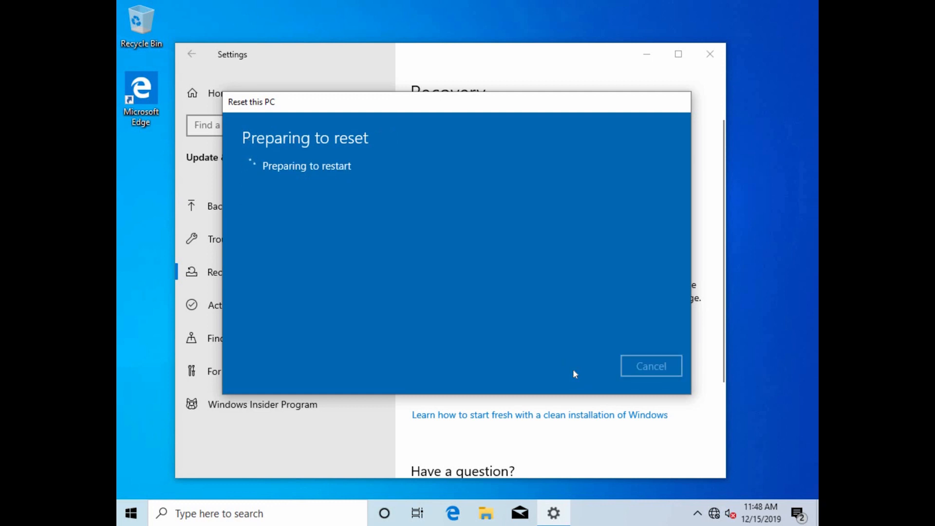
{"action": "left_click", "coordinate": [650, 366]}
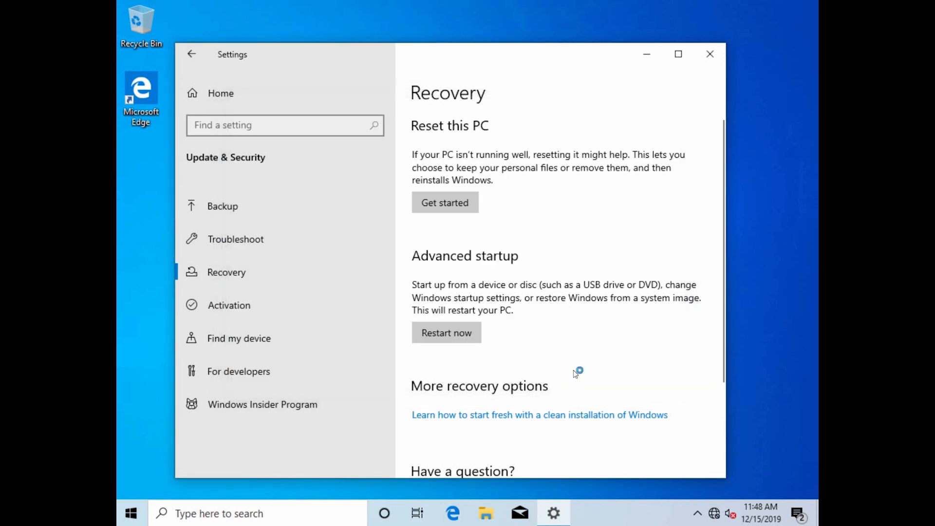
- In setup, accept United States as region and continue without a network
{"action": "left_click", "coordinate": [444, 202]}
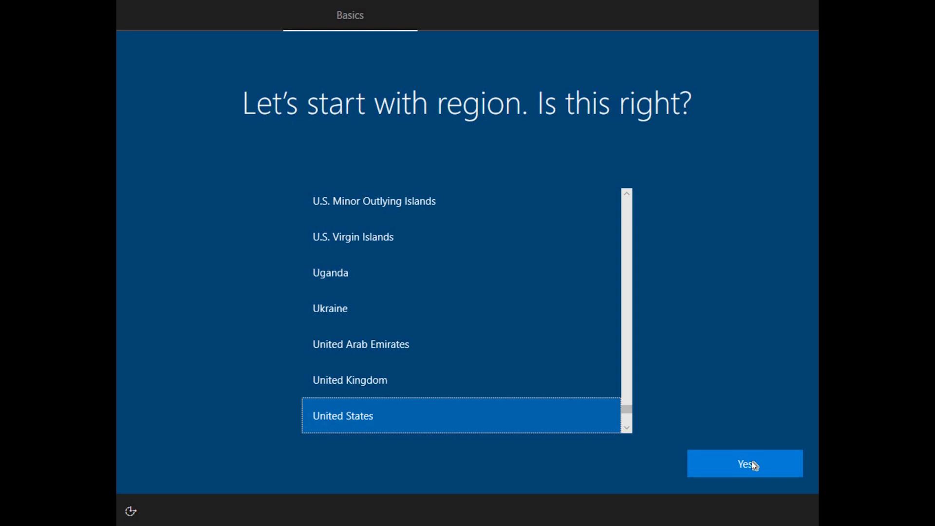
{"action": "left_click", "coordinate": [744, 464]}
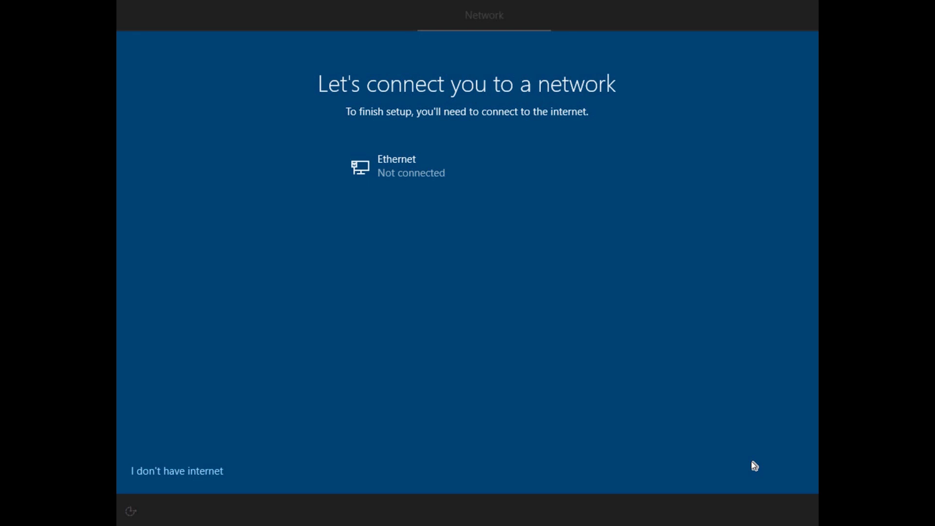
{"action": "mouse_move", "coordinate": [631, 323]}
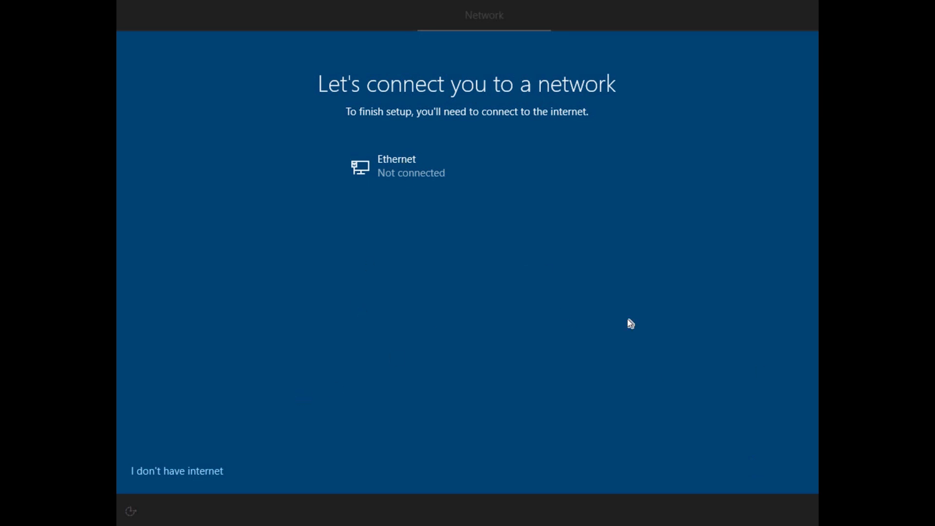
{"action": "mouse_move", "coordinate": [810, 470]}
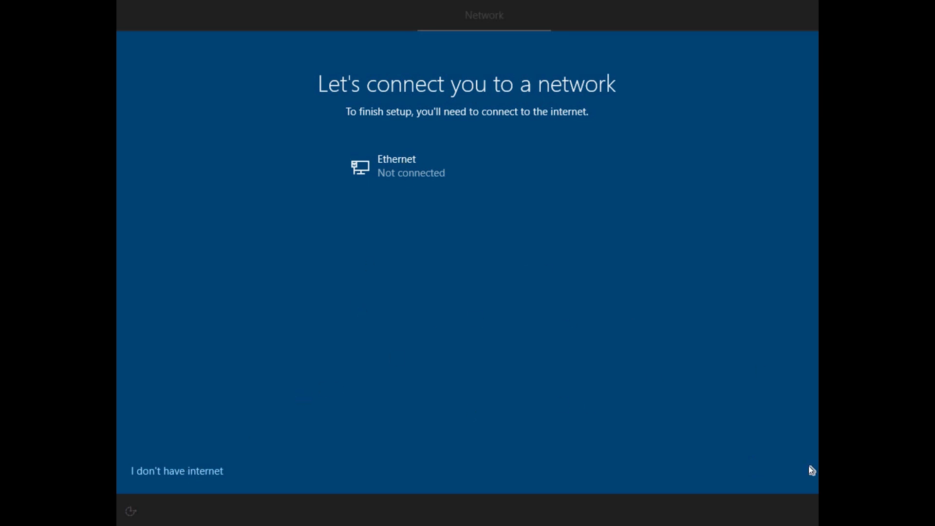
{"action": "left_click", "coordinate": [176, 470]}
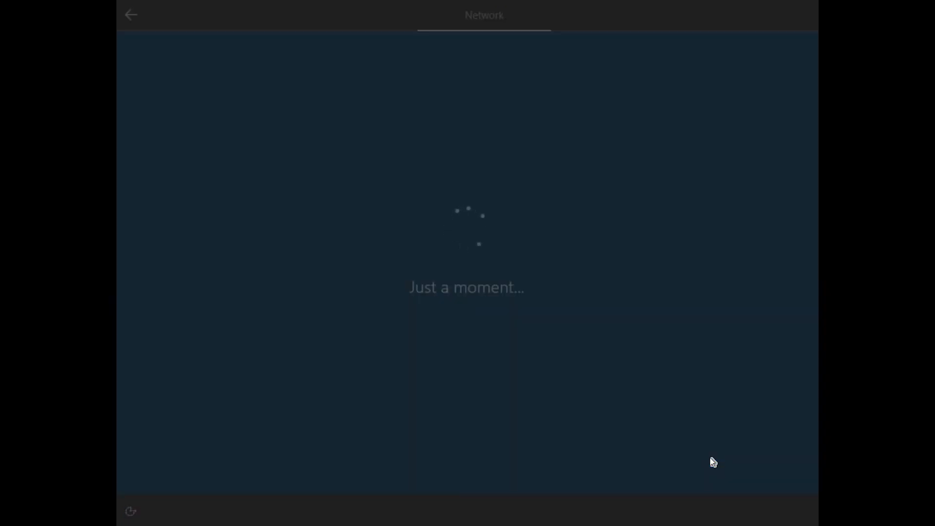